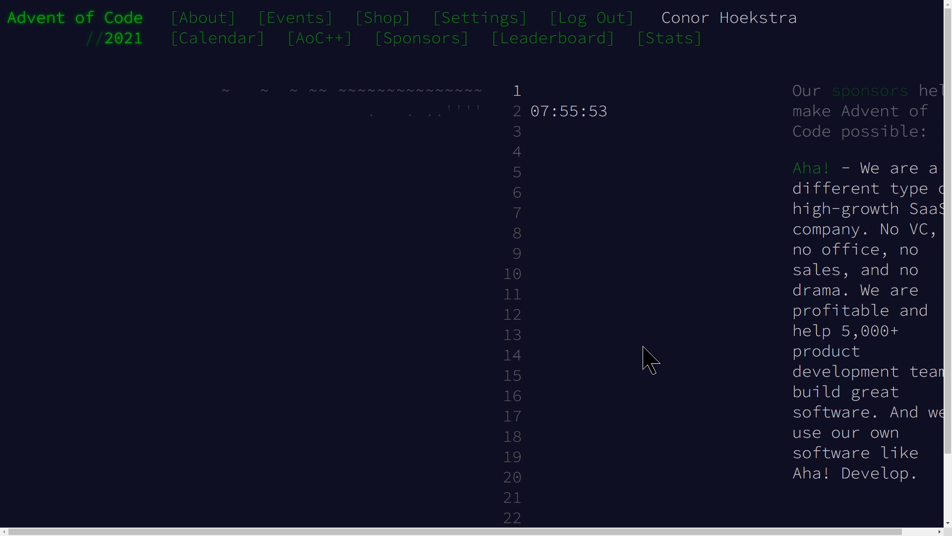
mouse_move(613, 218)
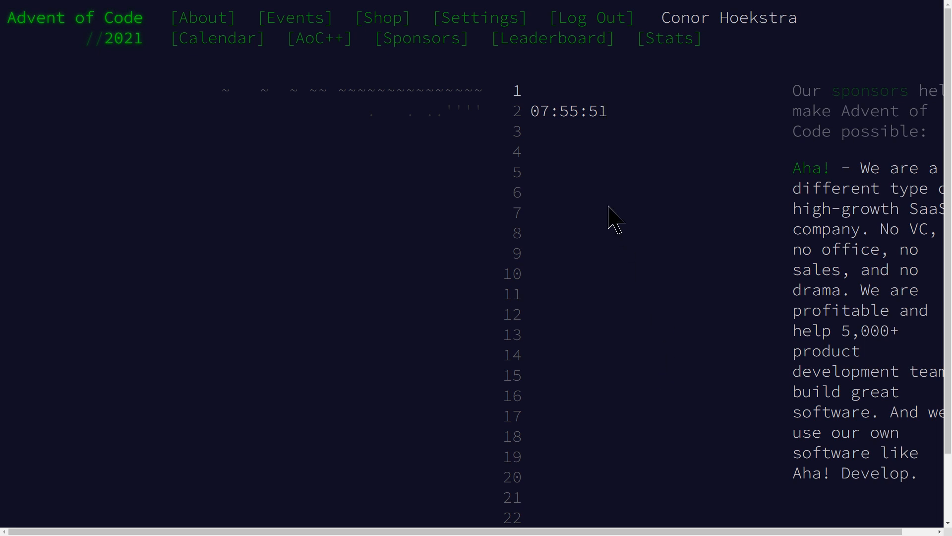
mouse_move(438, 188)
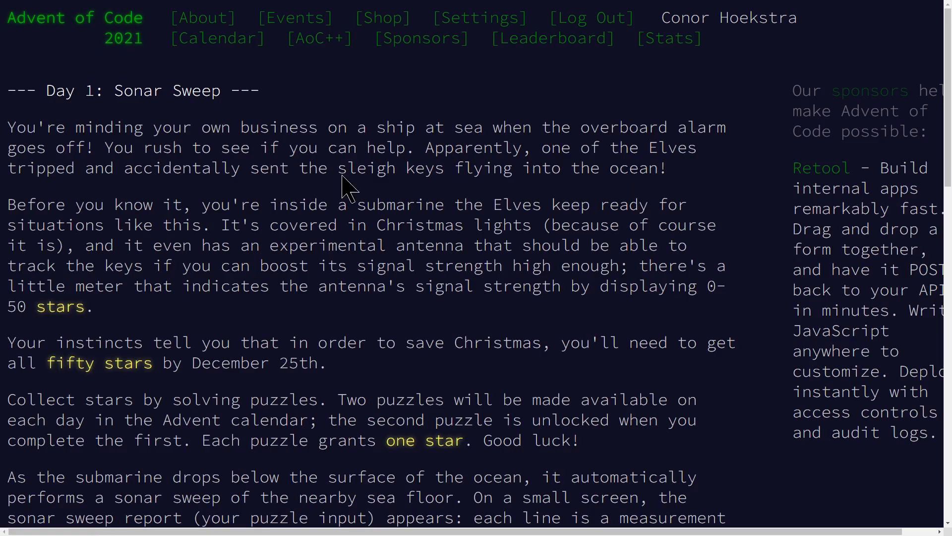
left_click_drag(8, 126, 249, 169)
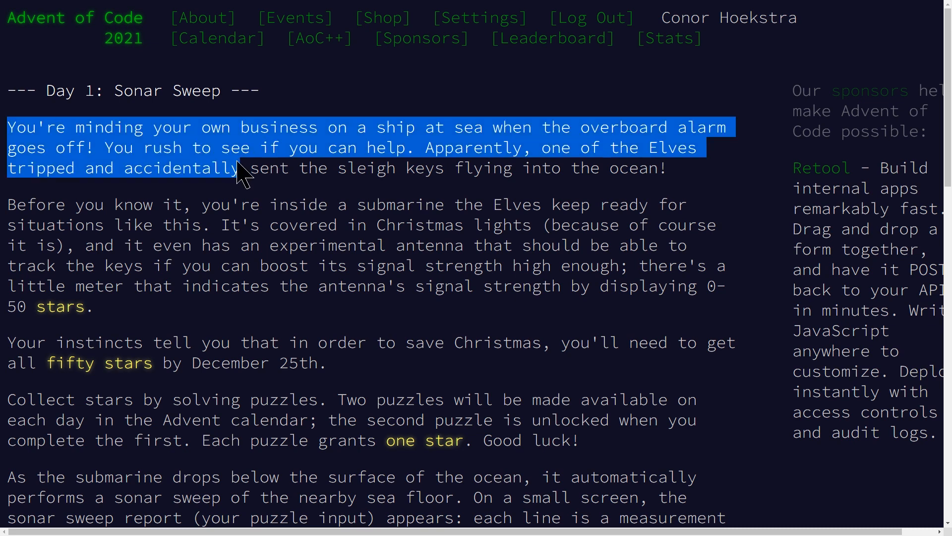
scroll("down", 3)
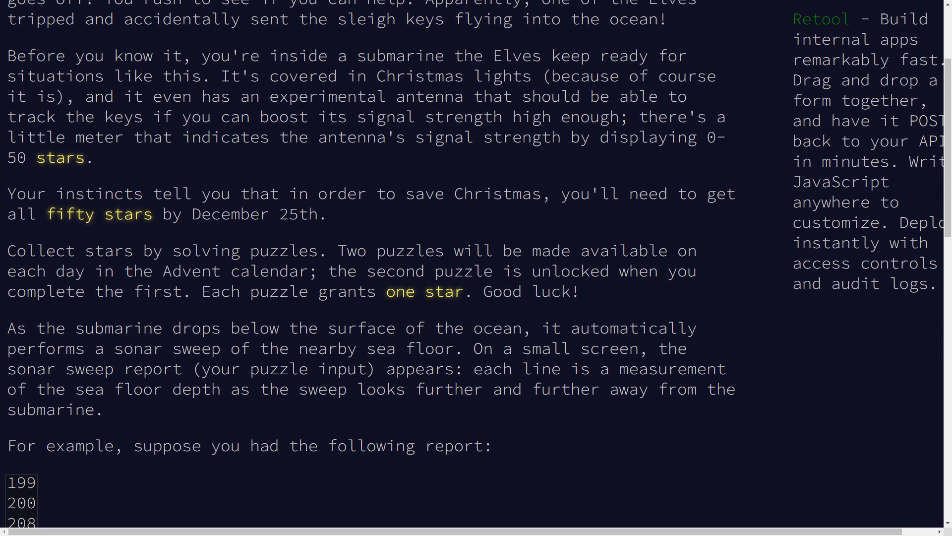
scroll("down", 3)
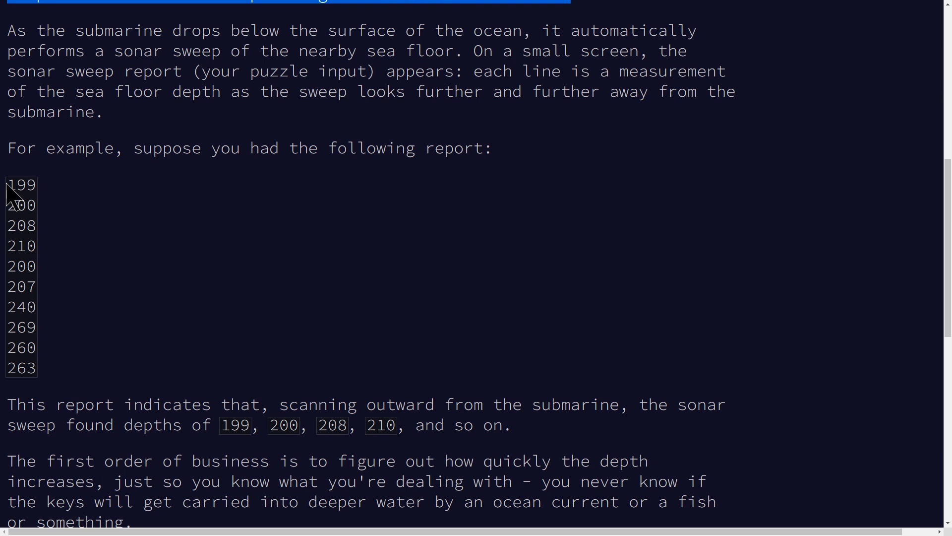
left_click_drag(9, 183, 37, 370)
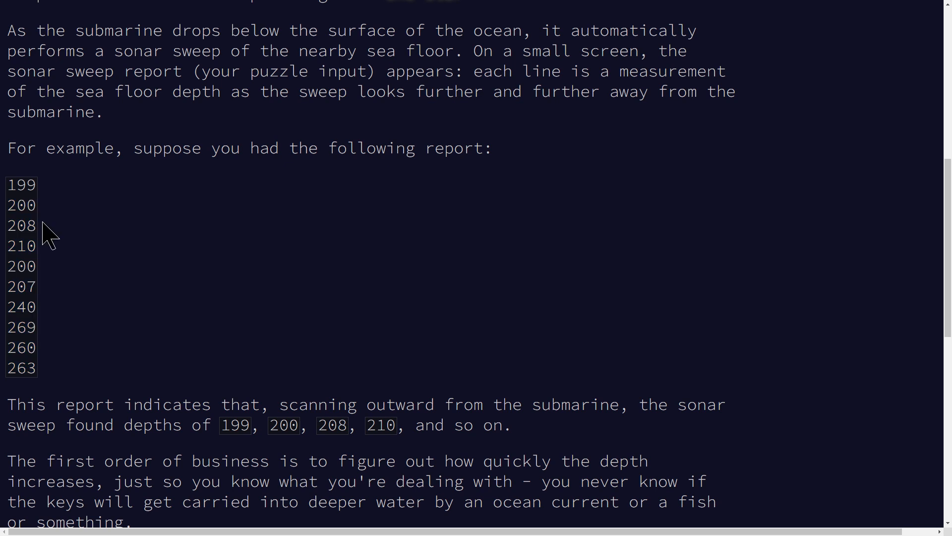
mouse_move(77, 253)
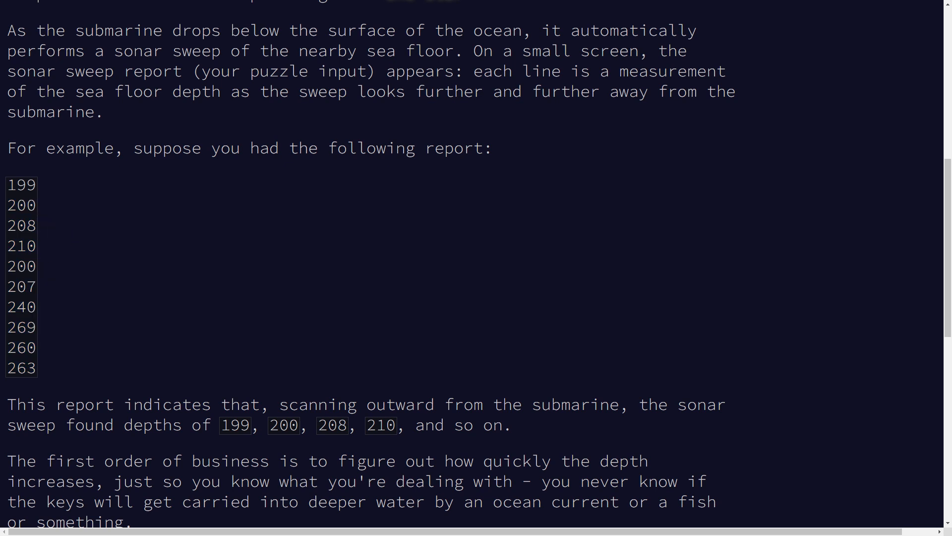
left_click_drag(21, 246, 24, 266)
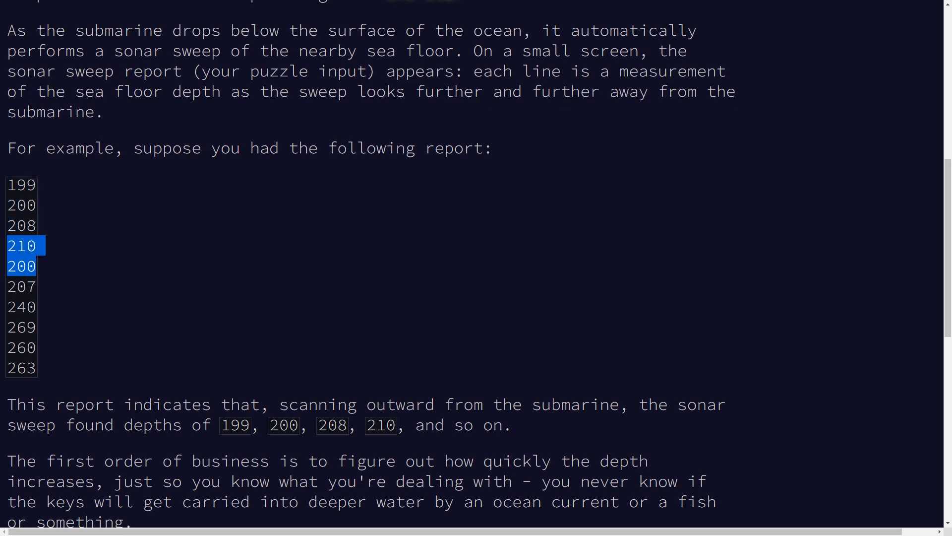
mouse_move(54, 267)
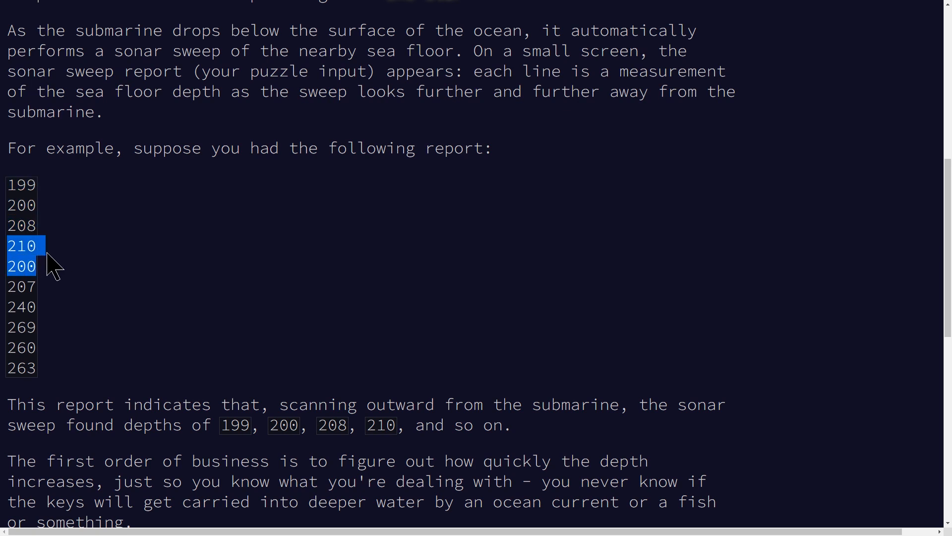
scroll("down", 3)
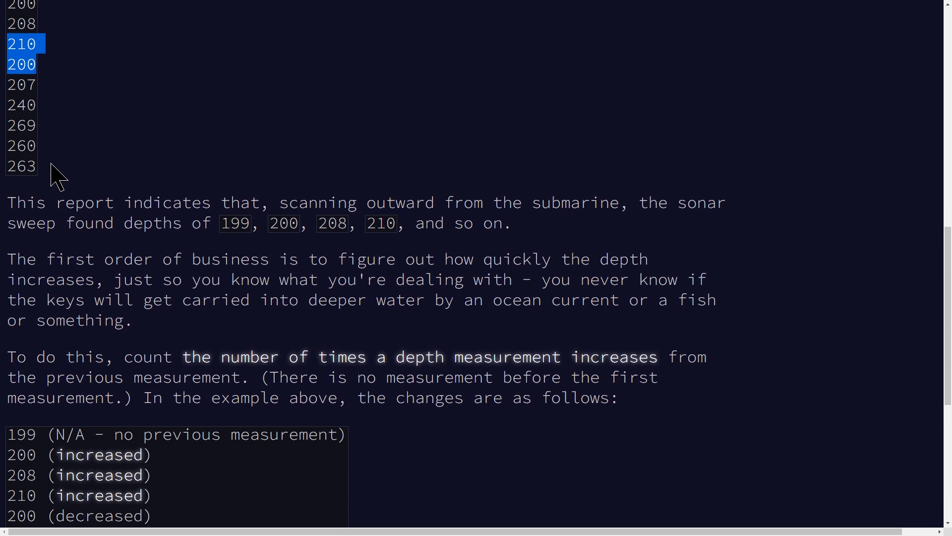
scroll("down", 3)
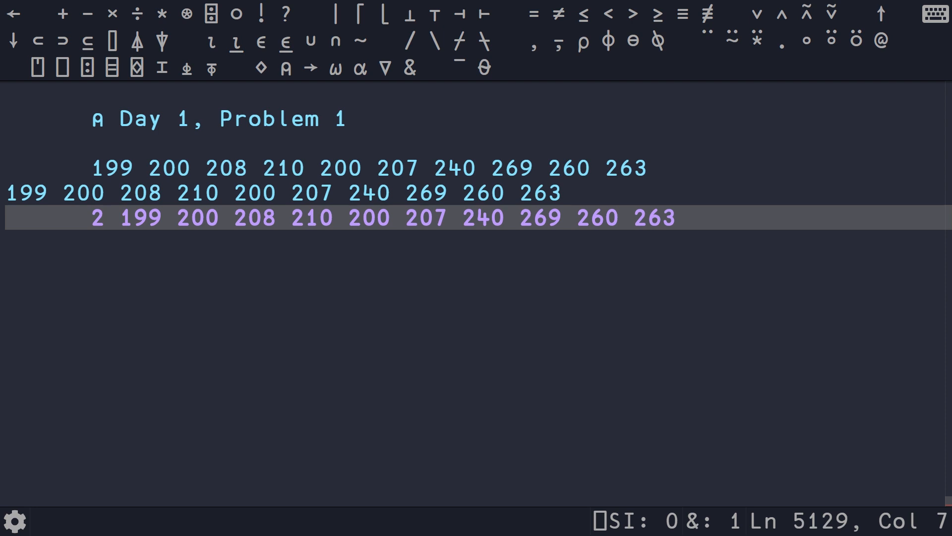
Evaluate 2,/ on the example depth vector to pair adjacent measurements.
type("?")
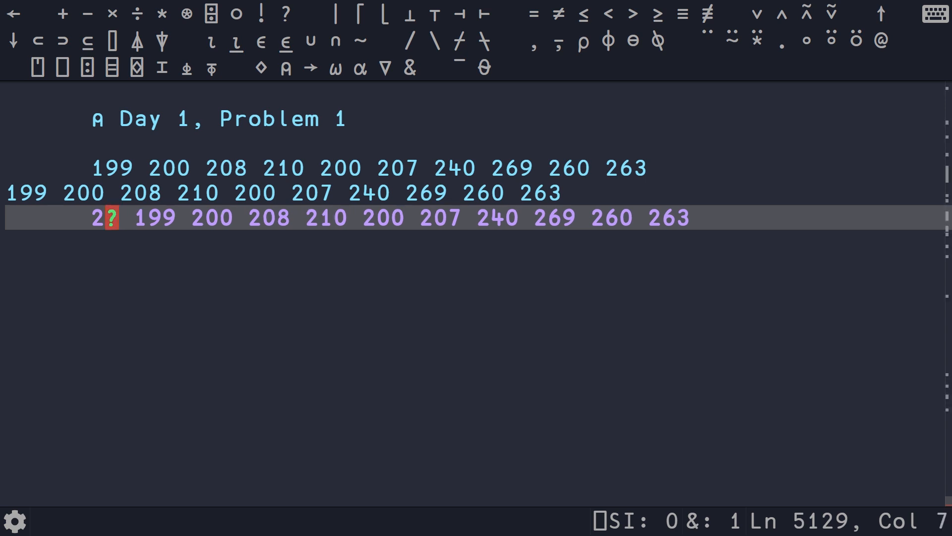
type("/")
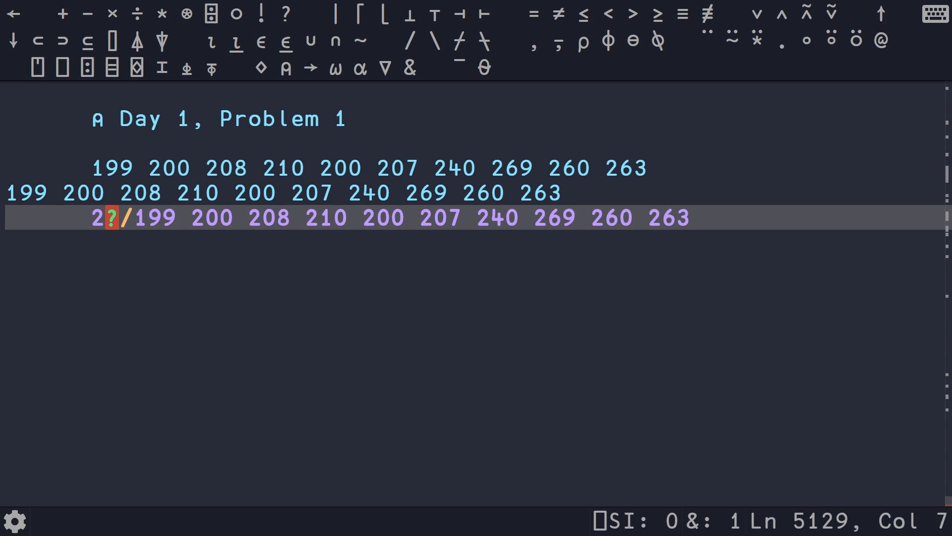
type(",")
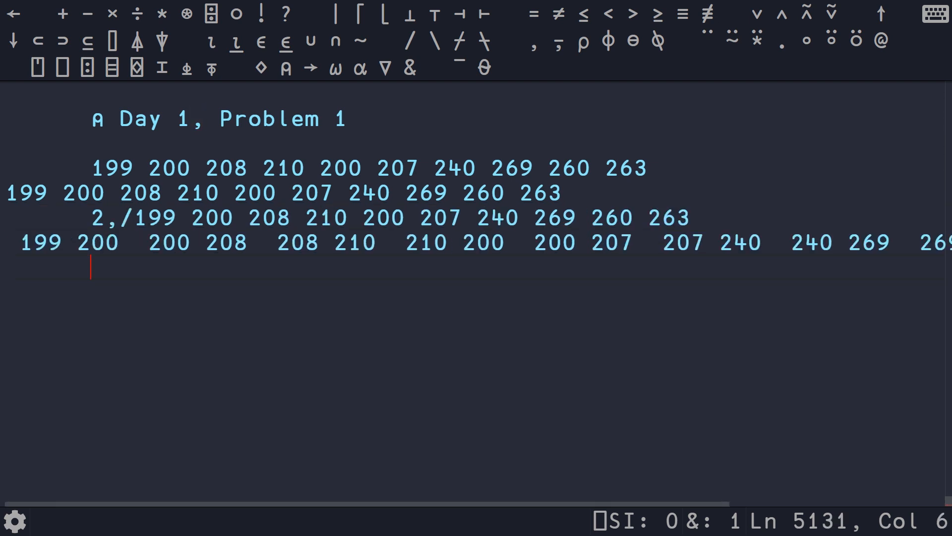
Turn ]boxing on so the overlapping pairs and triples display boxed.
type("]")
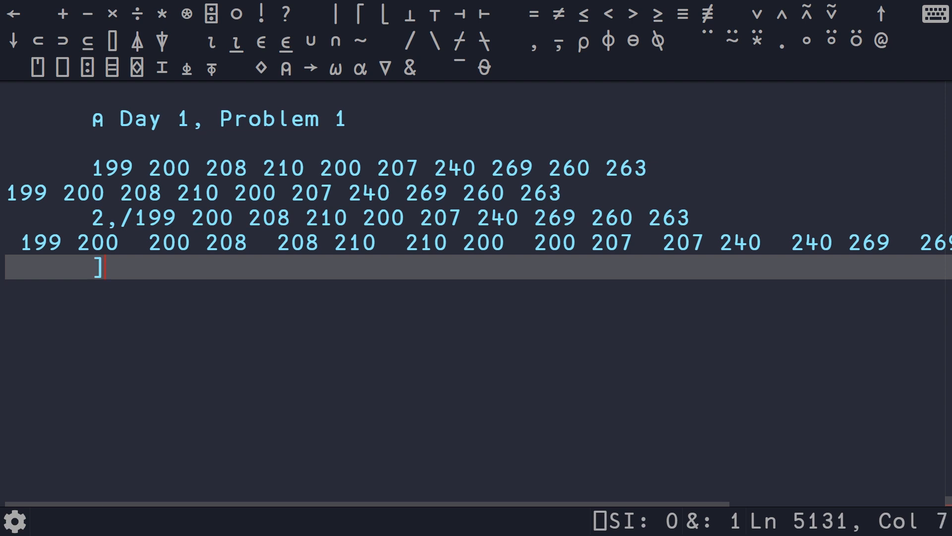
type("boxing on")
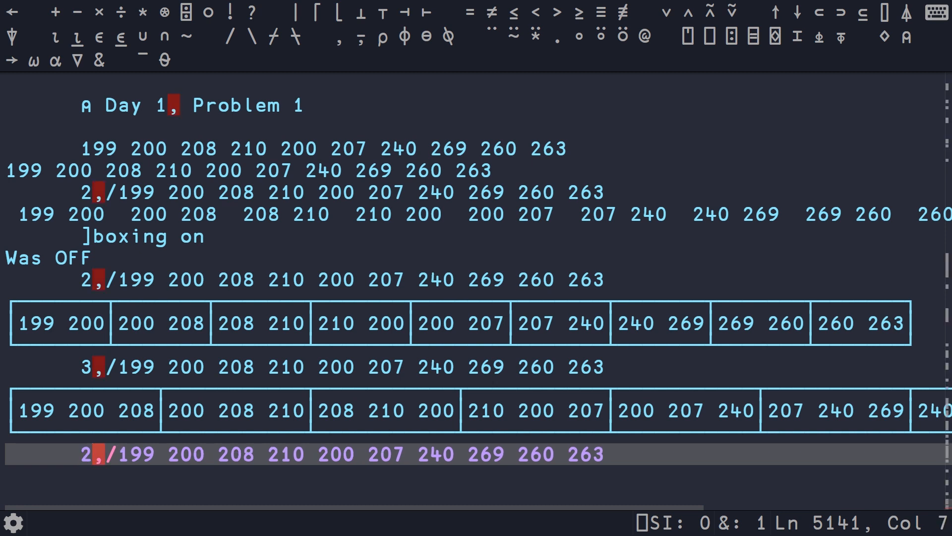
Count the example's 7 depth increases with +/2</ and wrap it as {+/2</⍵} and (+/2</⊢).
type("<")
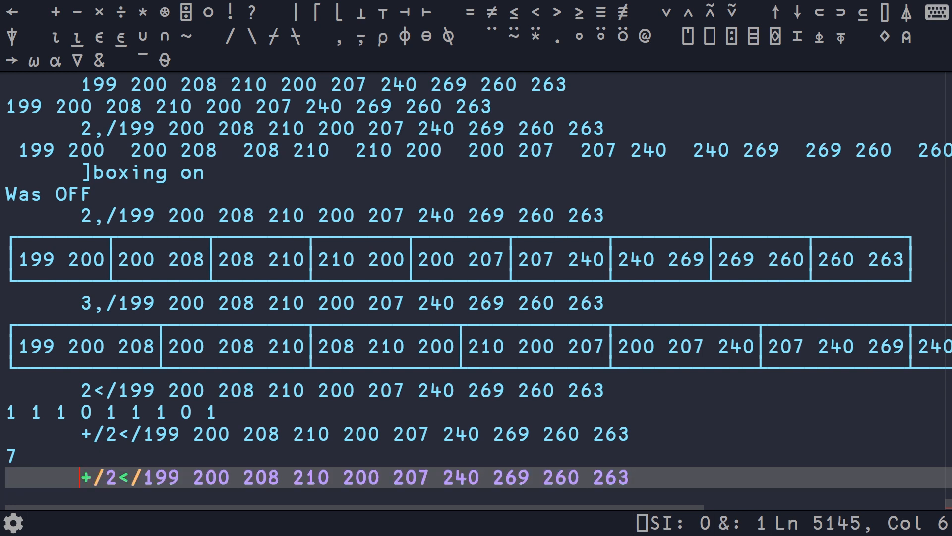
type("{")
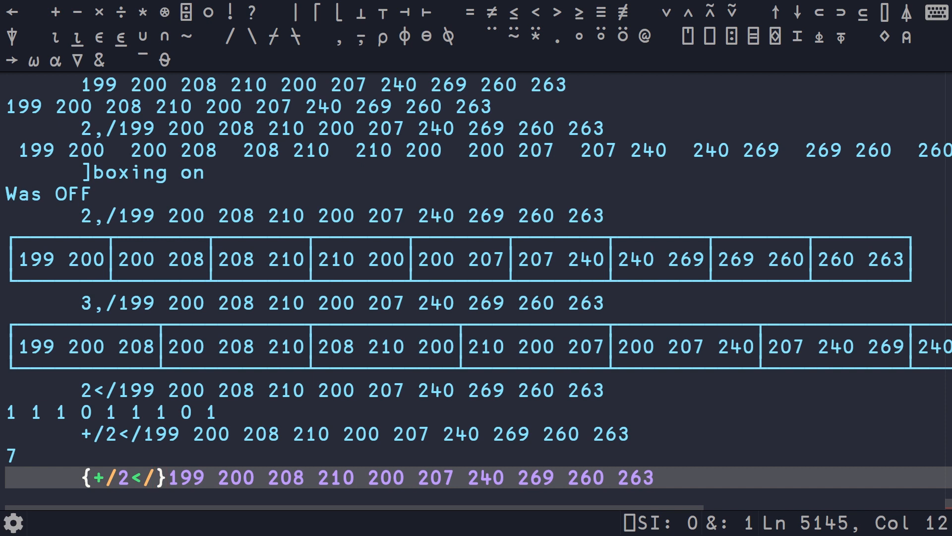
type("ω")
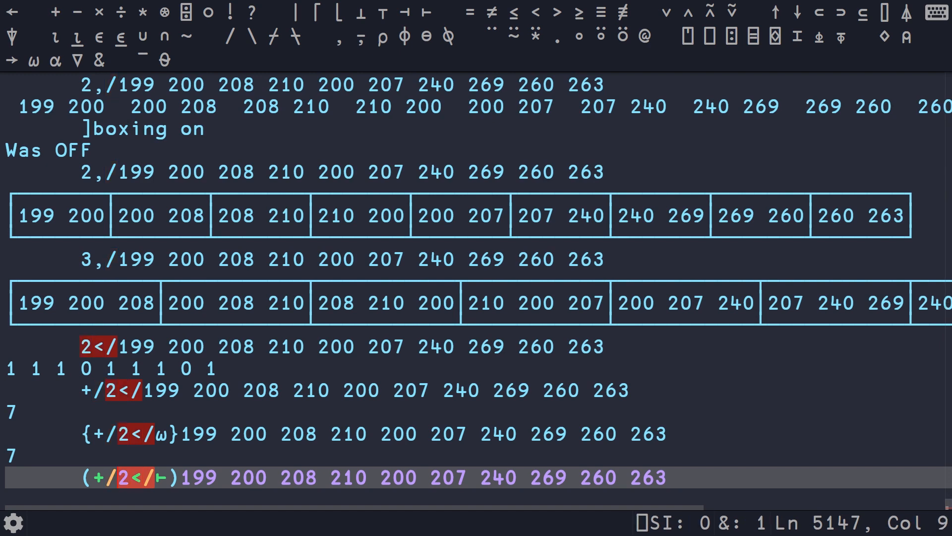
scroll("down", 3)
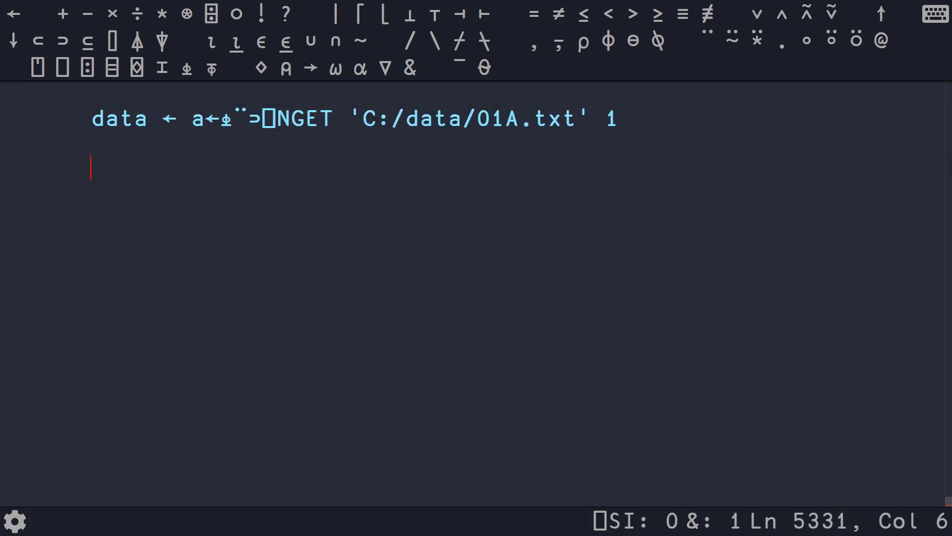
Check ≠data gives 2000 depths, then evaluate (+/2</⊢)data for the part one count.
type("≠data")
type("10↑data")
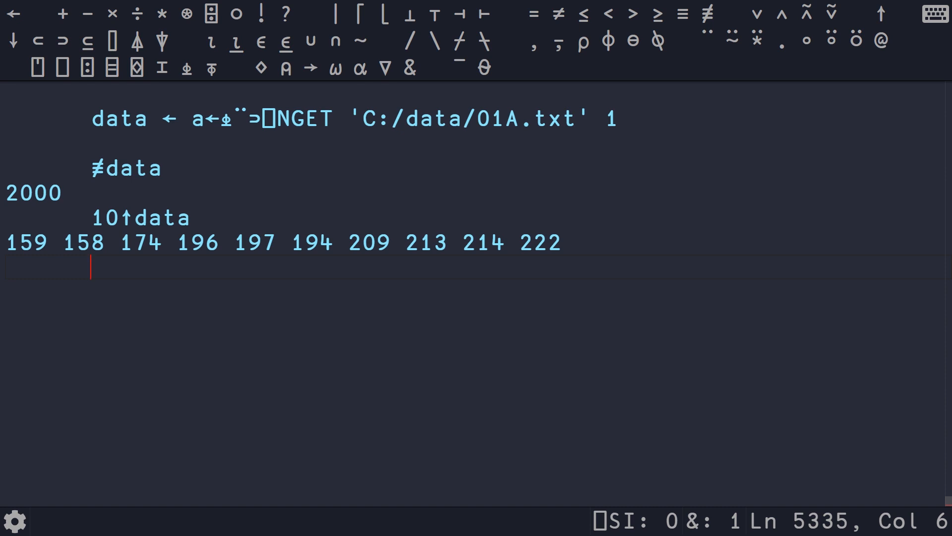
type("(")
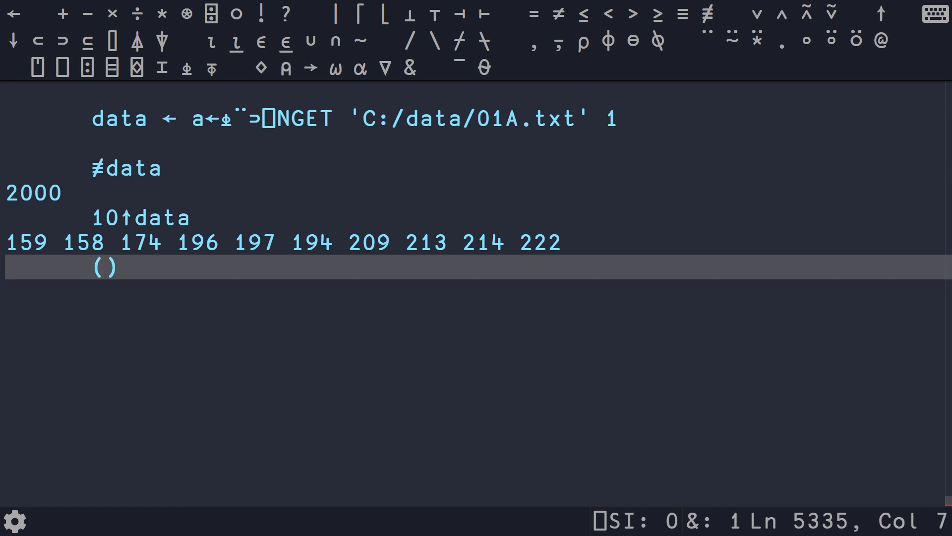
type("+/2<")
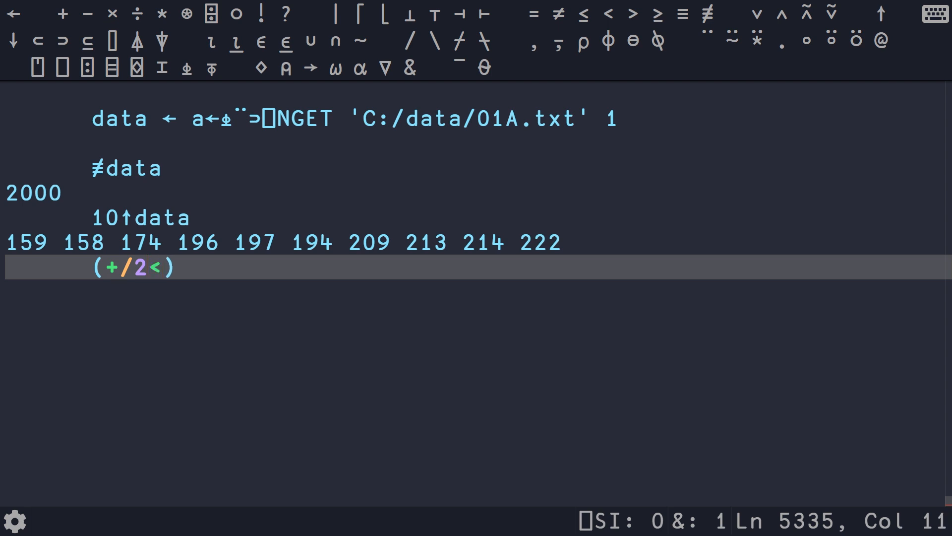
type("/⊢")
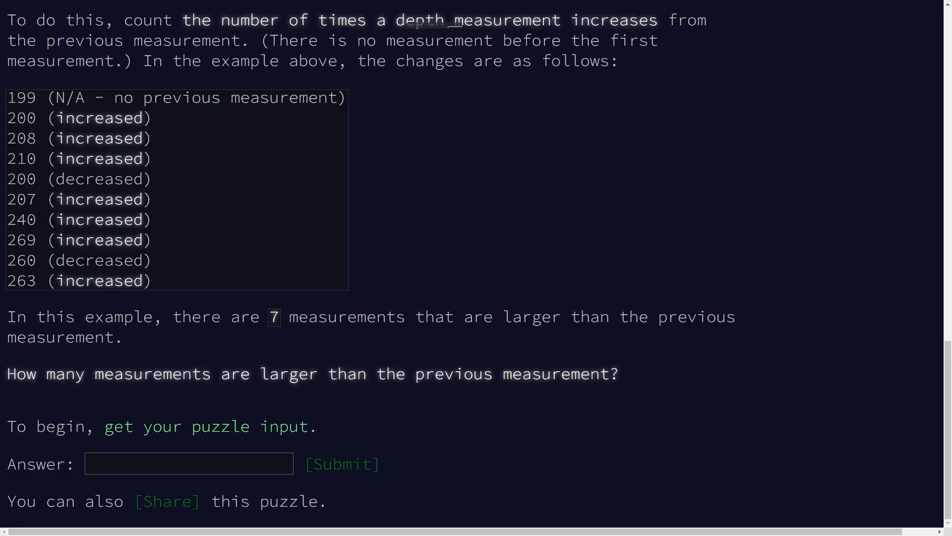
Submit 1583 as the part one answer and continue to part two.
type("1583")
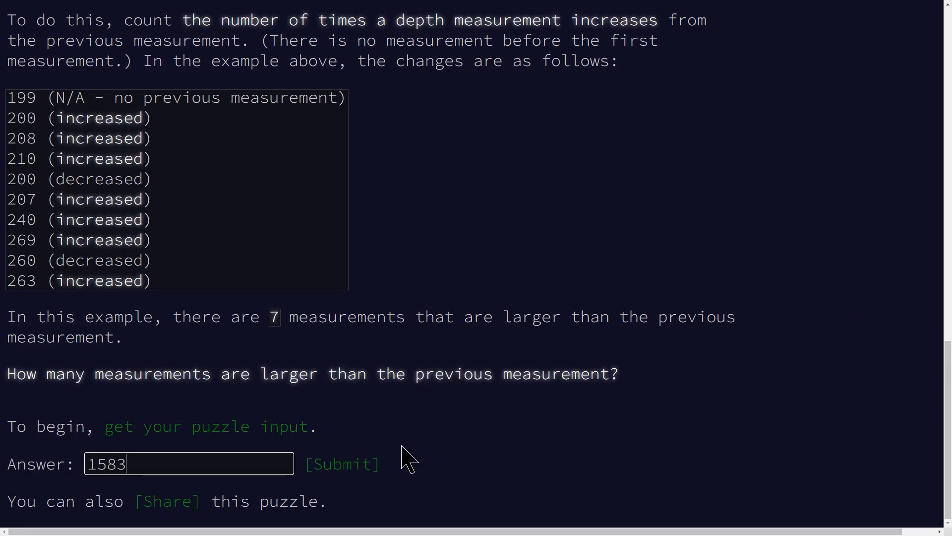
left_click(341, 464)
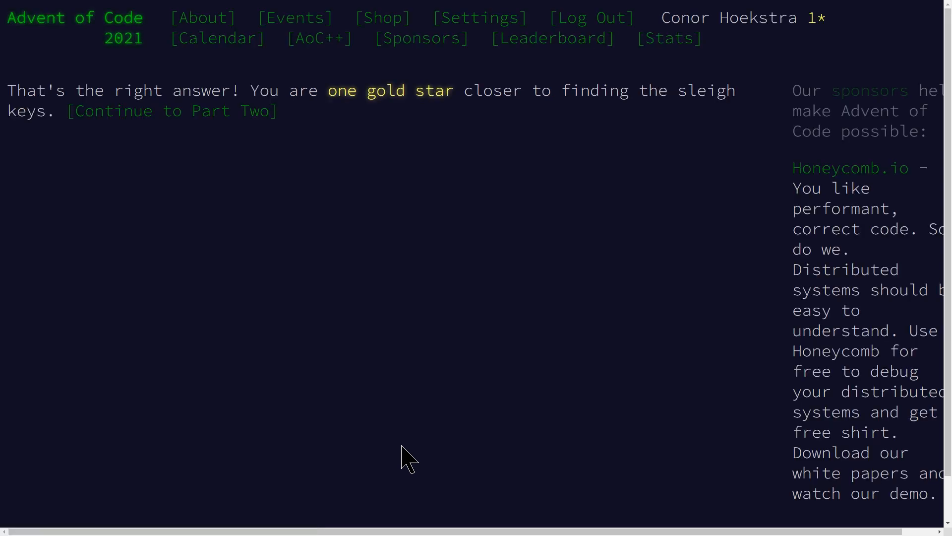
left_click(171, 110)
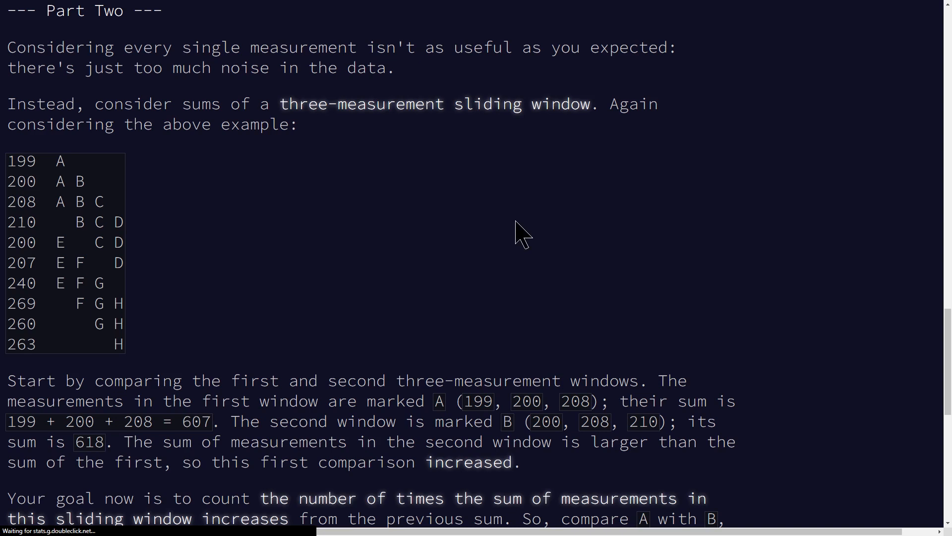
mouse_move(592, 241)
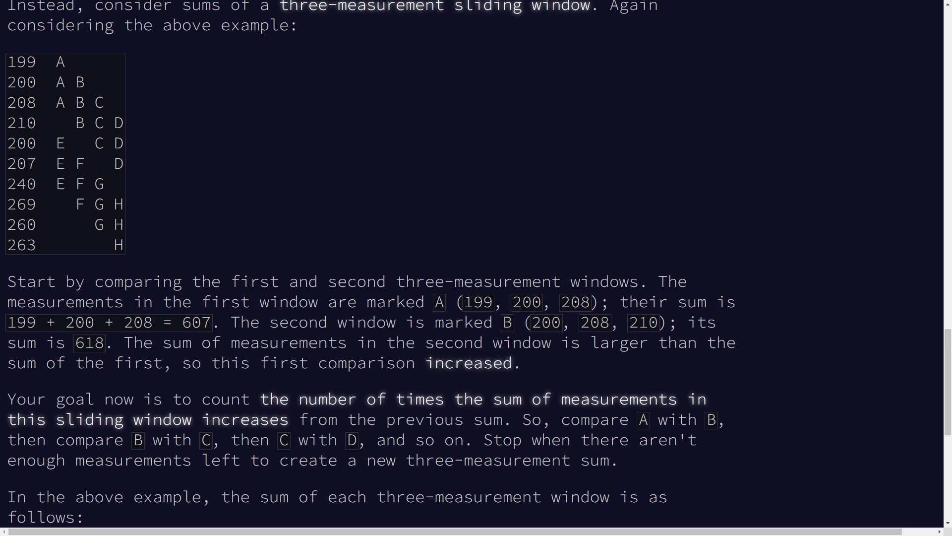
left_click_drag(12, 60, 34, 102)
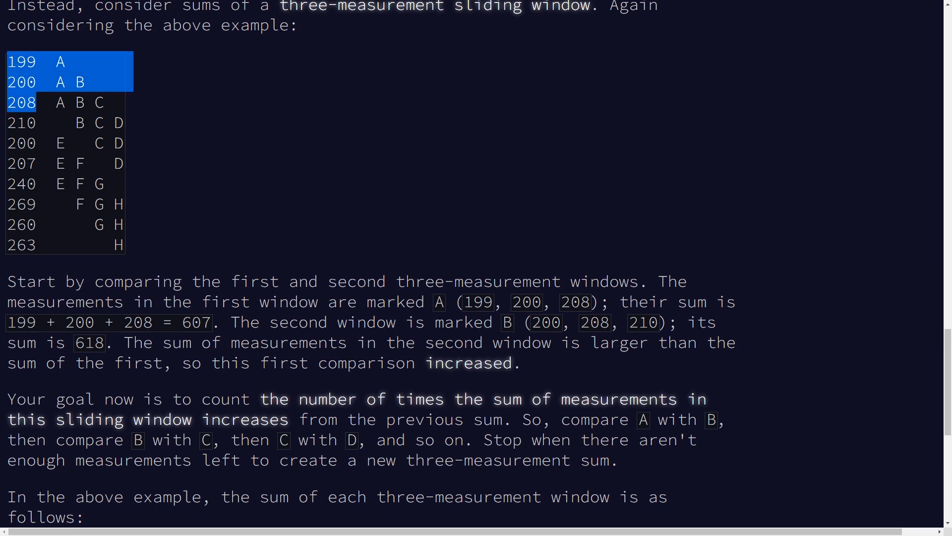
scroll("down", 3)
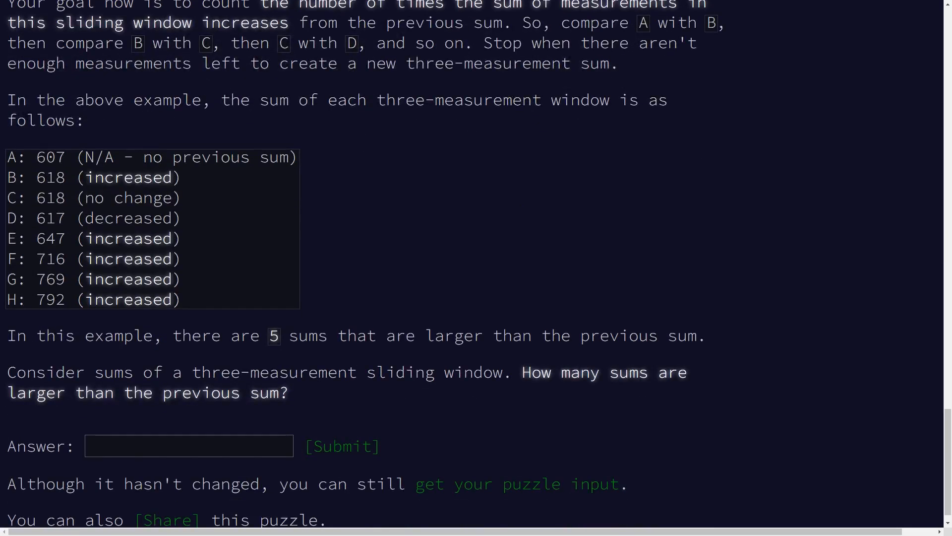
mouse_move(192, 192)
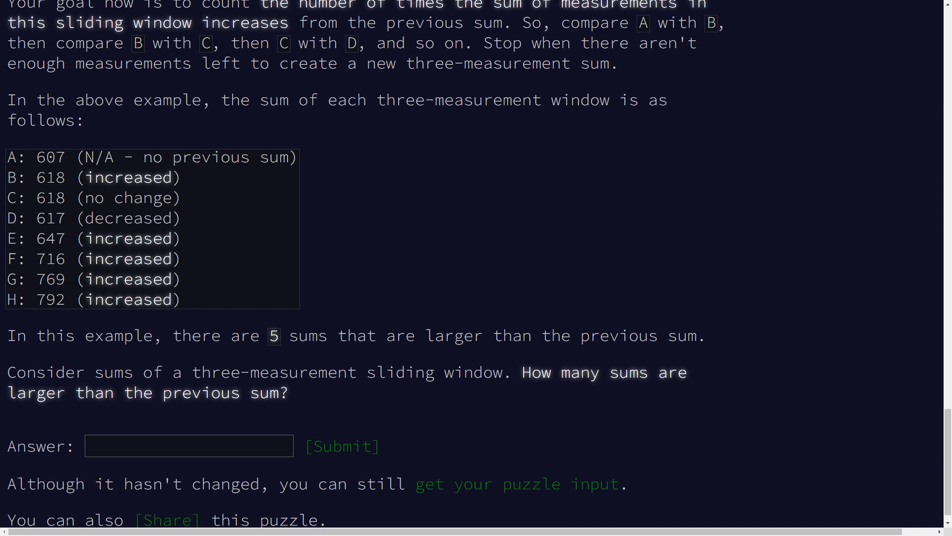
mouse_move(723, 194)
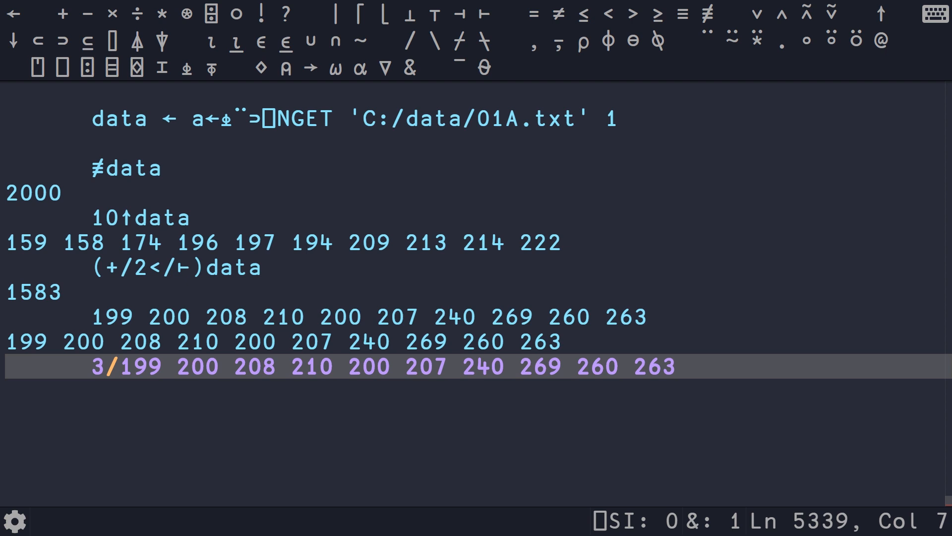
Evaluate 3+/ window sums and +/2</3+/ on the example, counting 5 increases.
type("?")
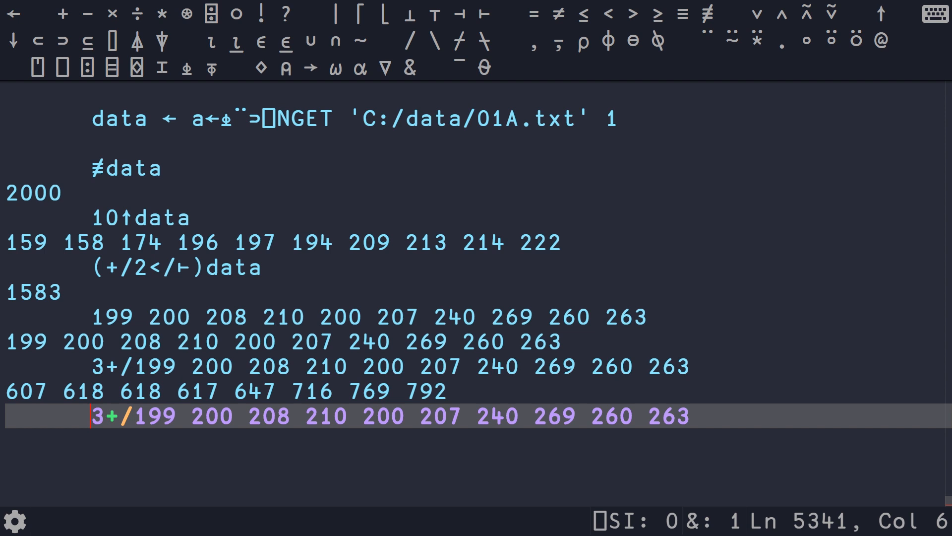
type("2<")
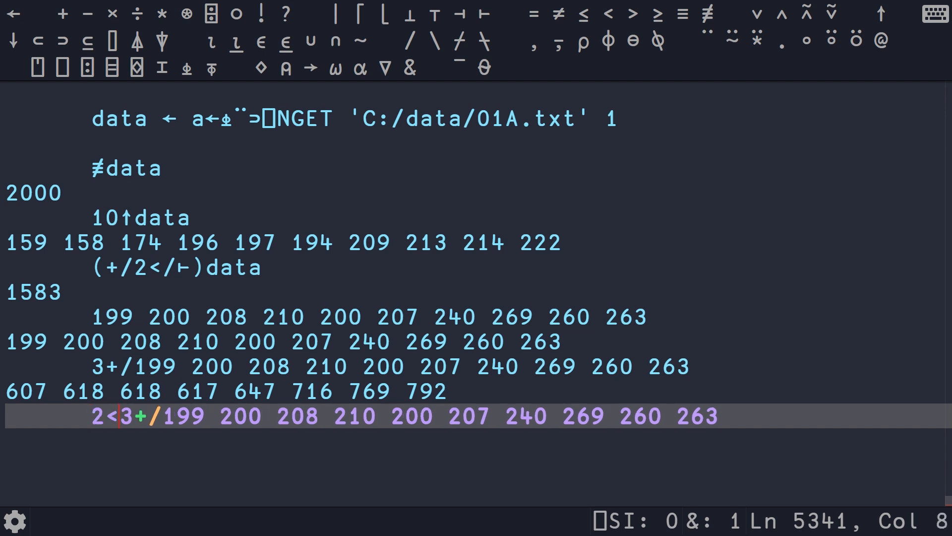
type("/")
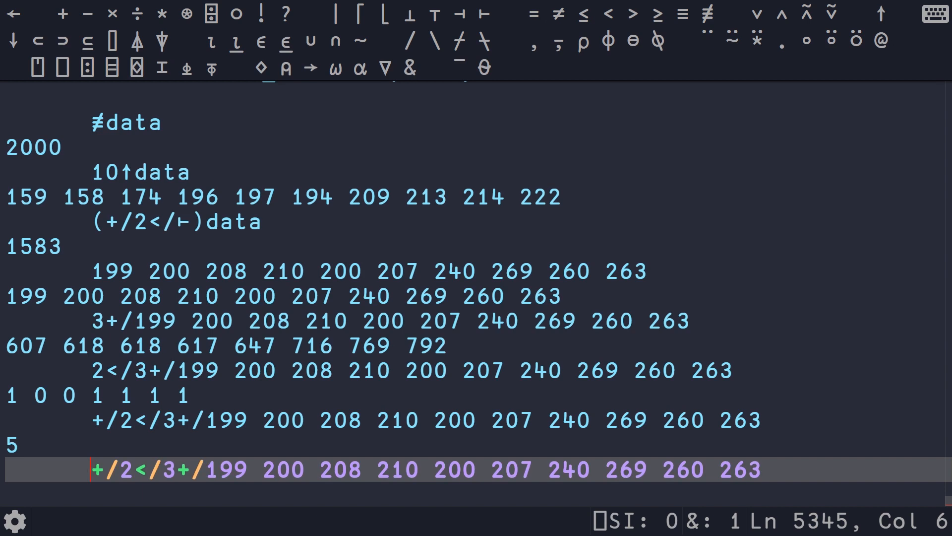
type("{")
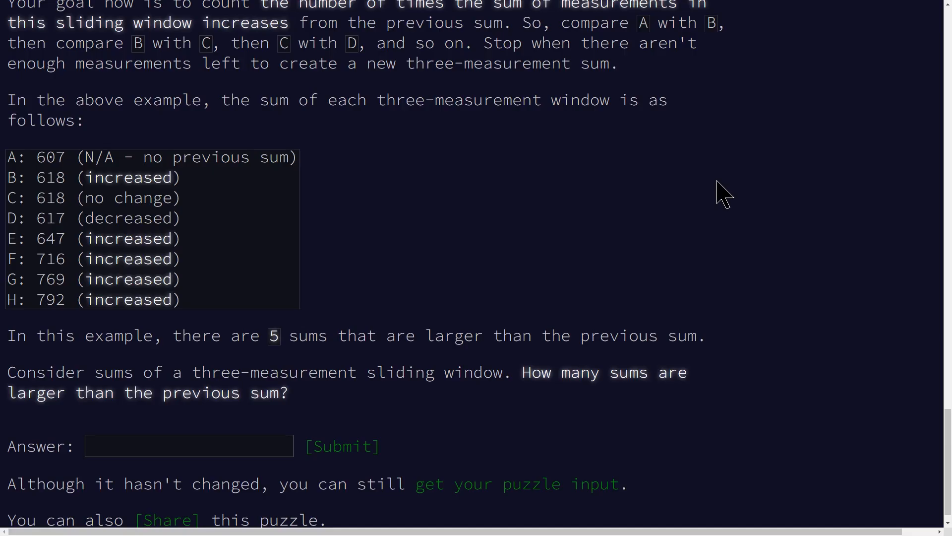
Enter 1627 in the Answer box and submit it for part two.
scroll("down", 3)
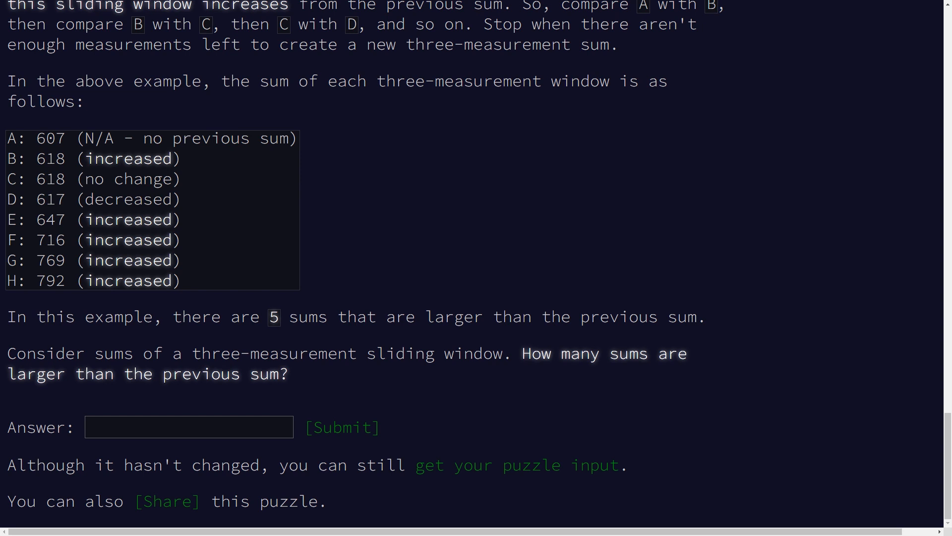
left_click(188, 426)
type("1627")
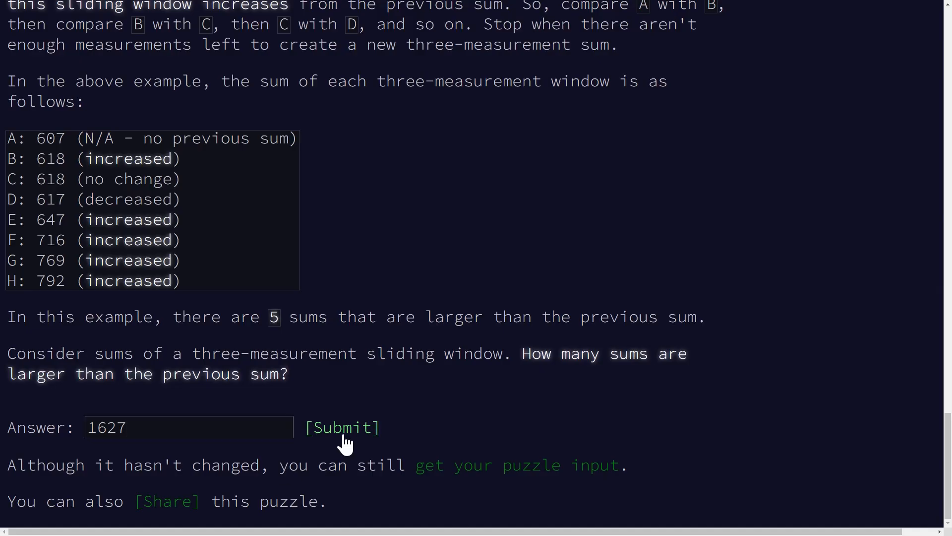
left_click(343, 426)
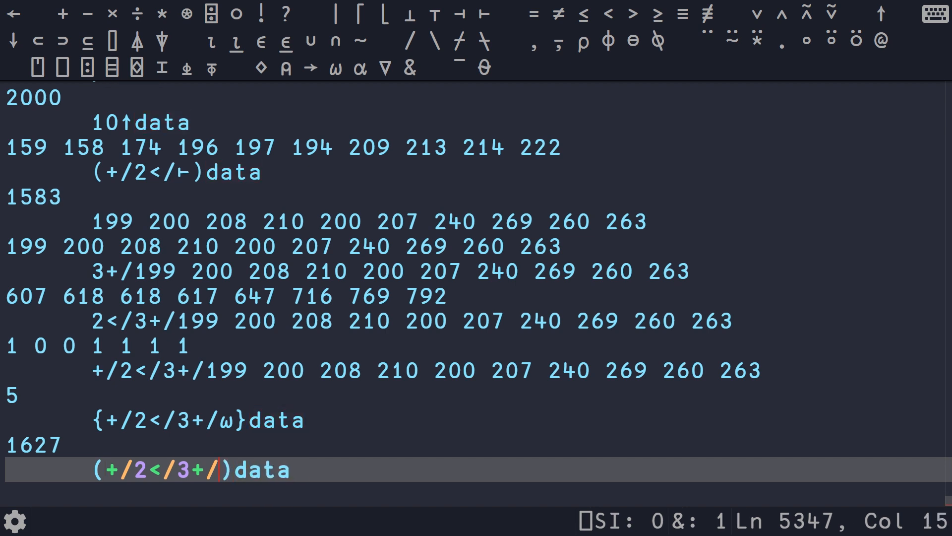
Edit the dfn line into the tacit train (+/2</3+/⊢)data.
type("⊢")
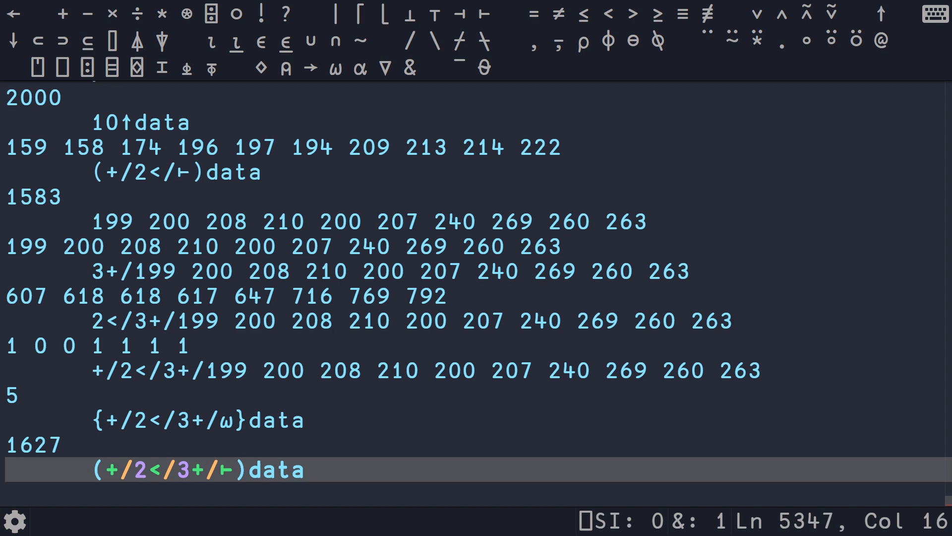